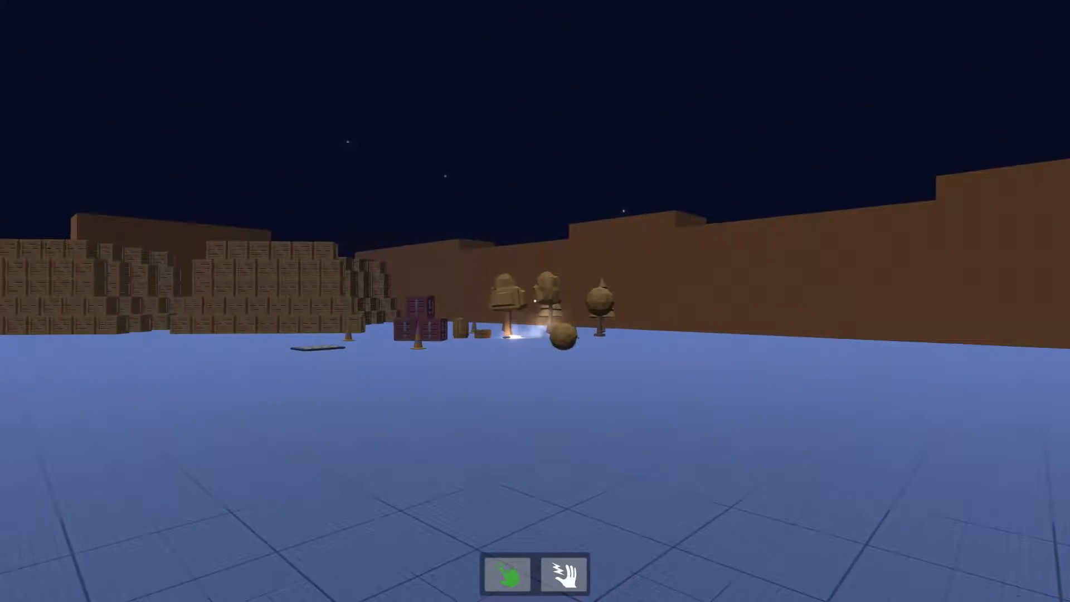
mouse_move(535, 301)
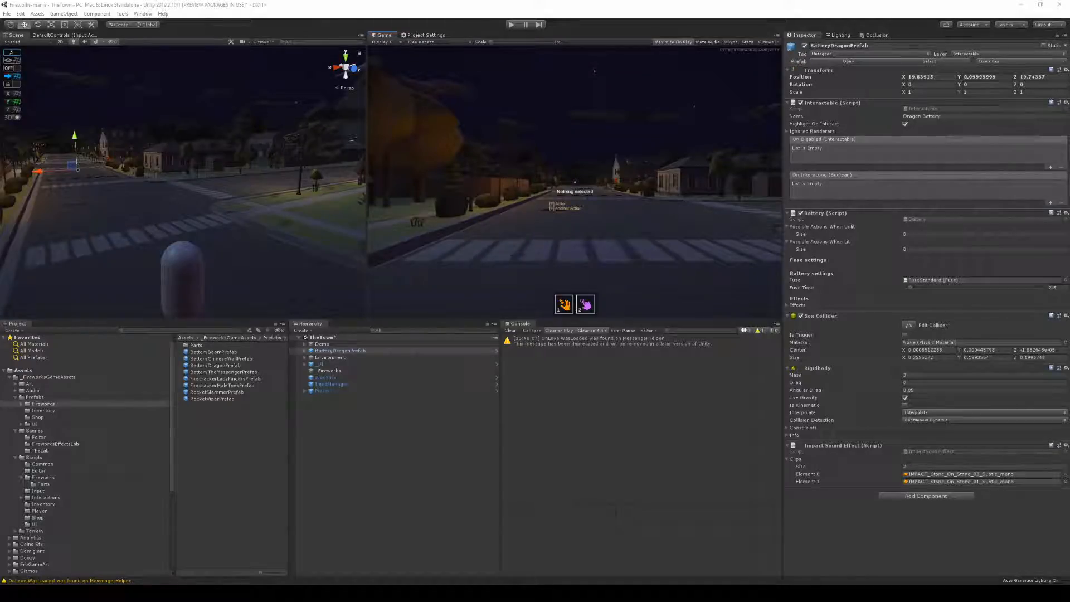
click(511, 25)
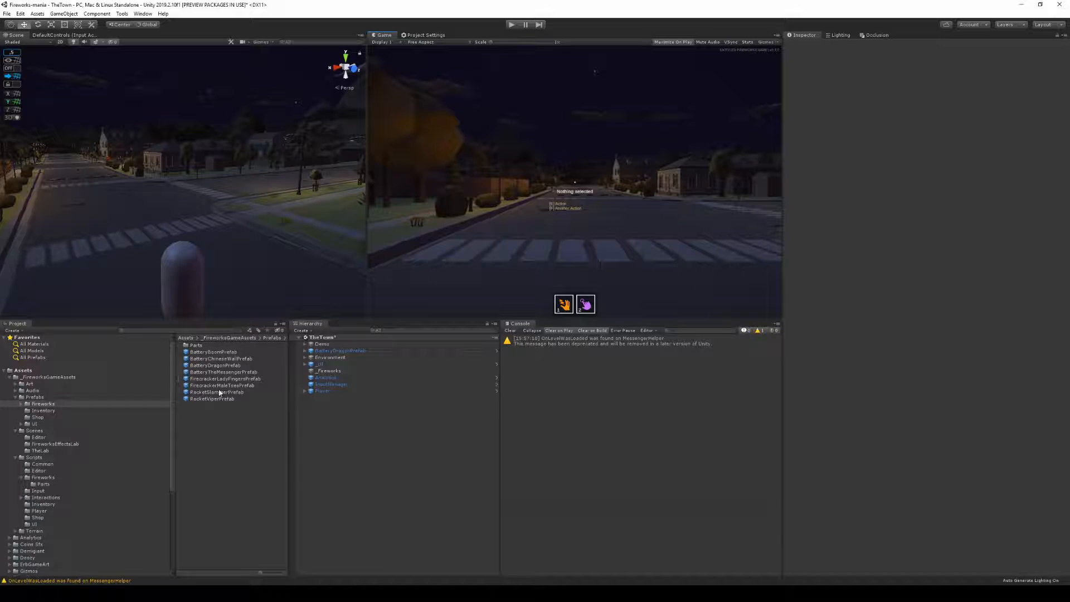
- Open the FireworksParticleSoundSystem script in Visual Studio to view its PlaySound coroutines
click(216, 366)
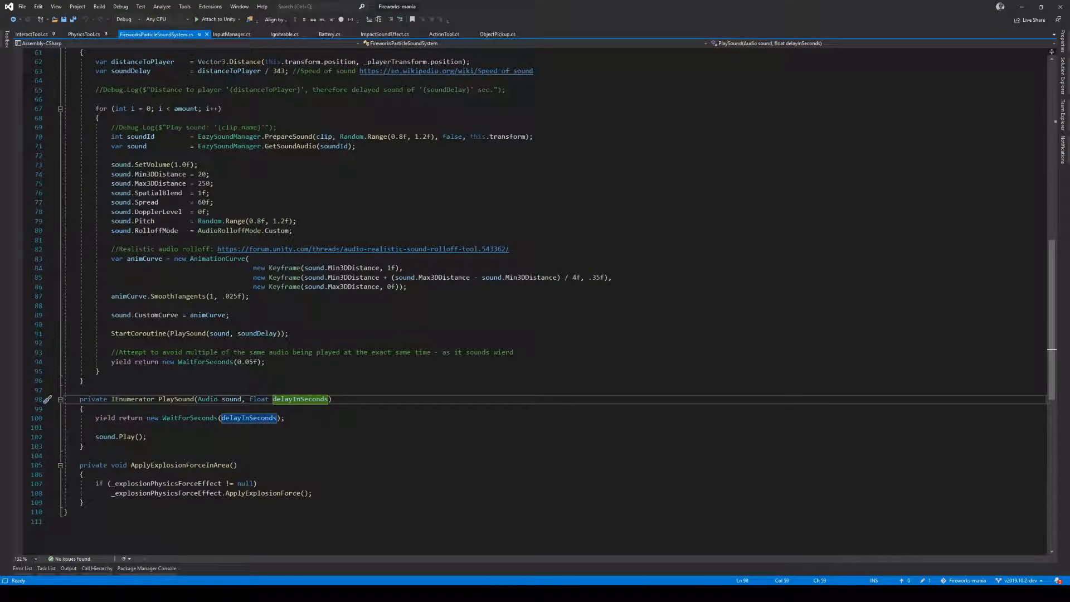
scroll(up, 3)
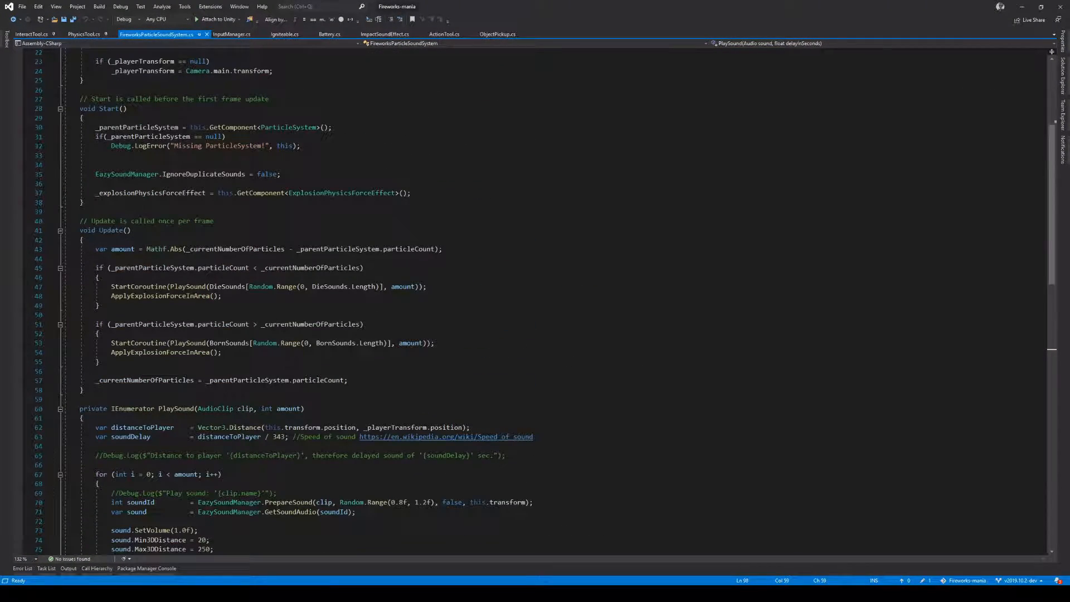
scroll(up, 3)
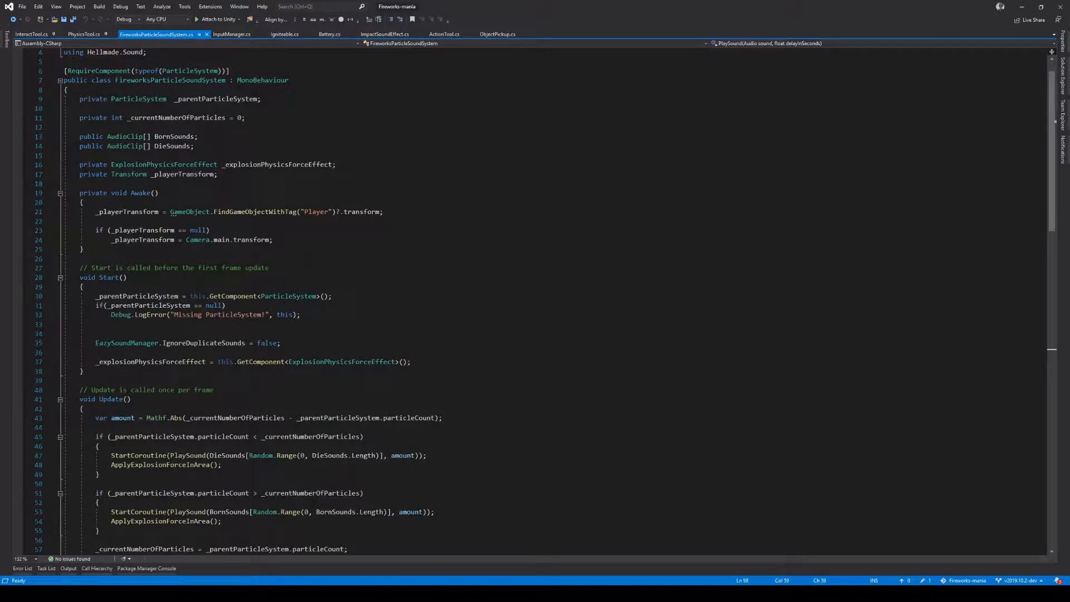
scroll(down, 3)
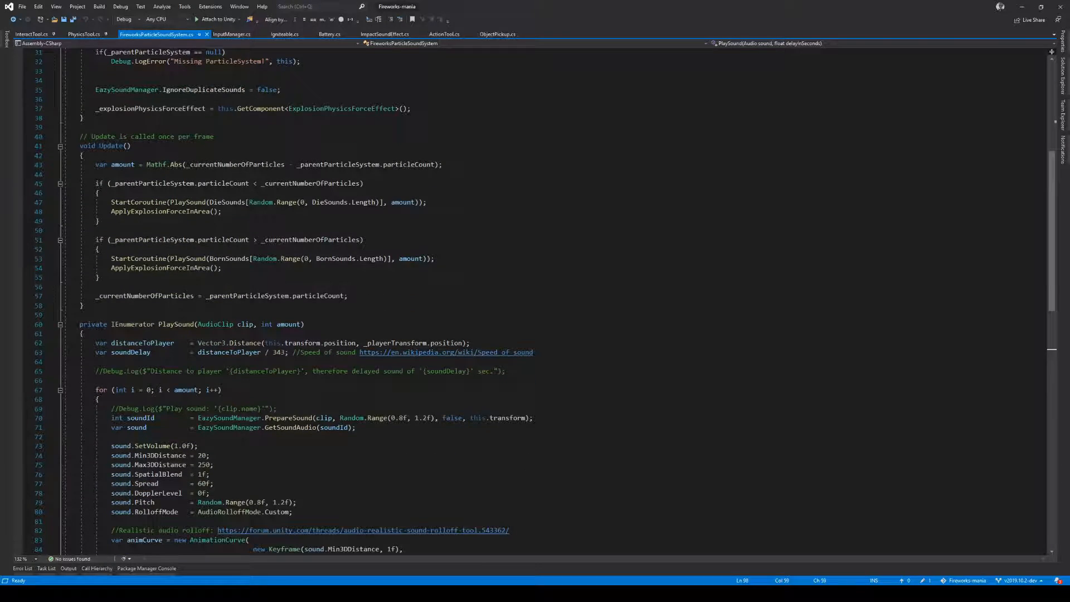
click(177, 325)
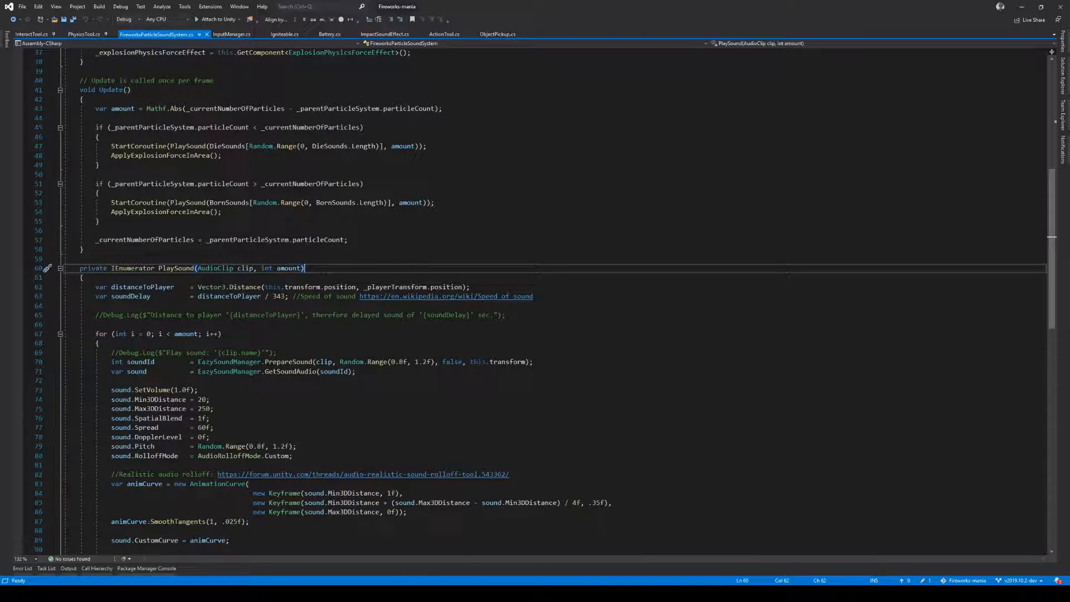
scroll(down, 3)
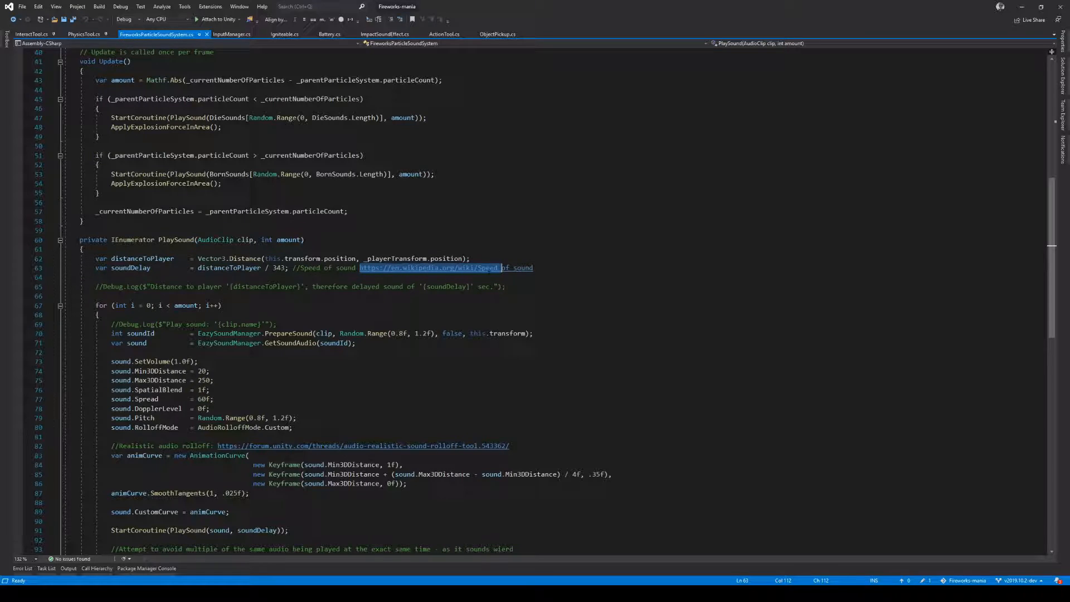
click(272, 267)
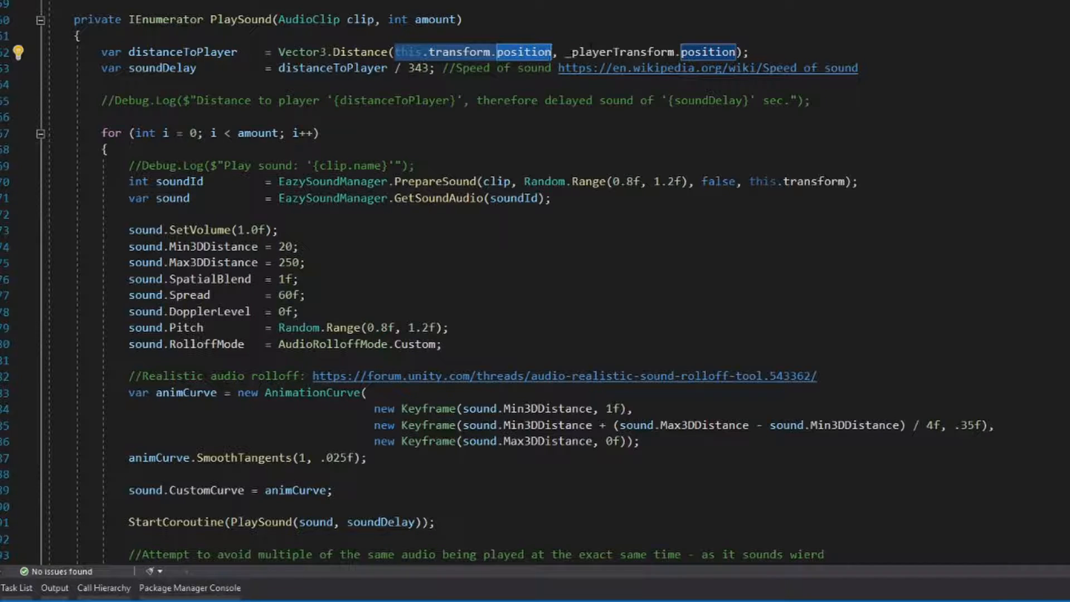
mouse_move(713, 53)
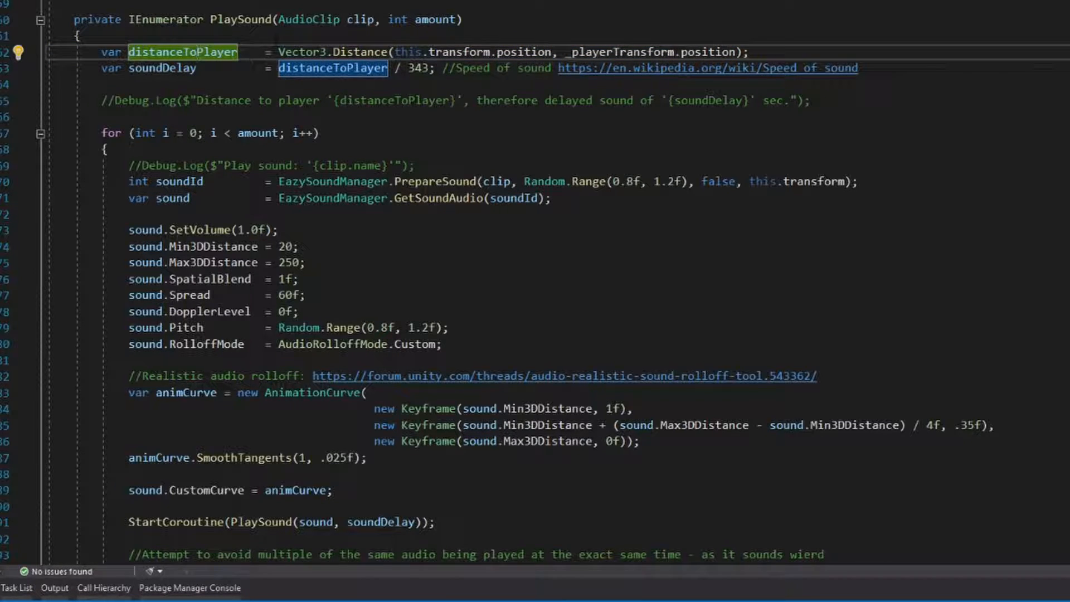
mouse_move(415, 68)
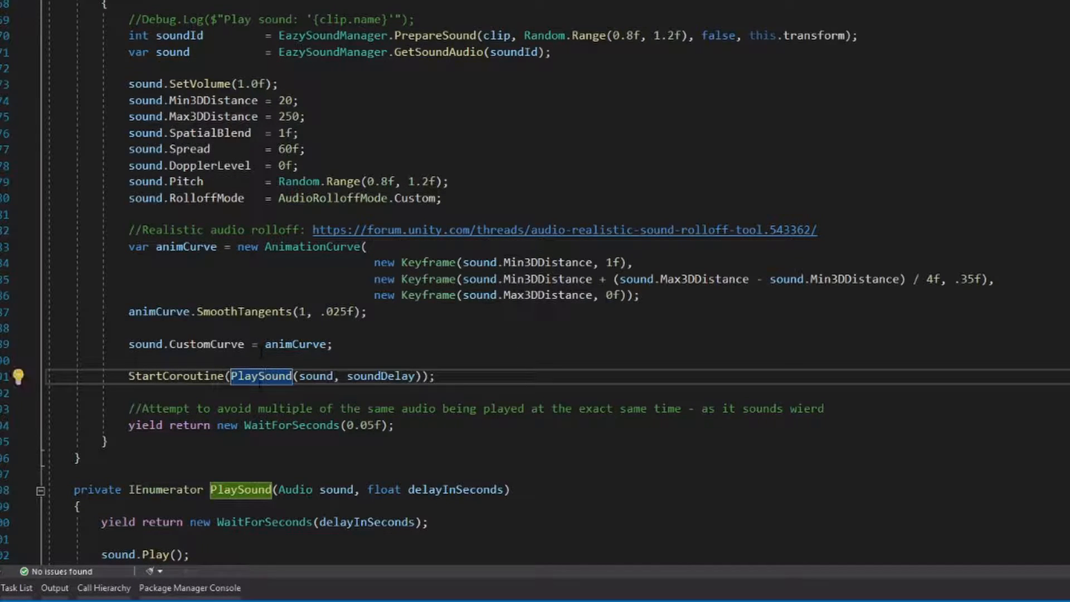
scroll(down, 3)
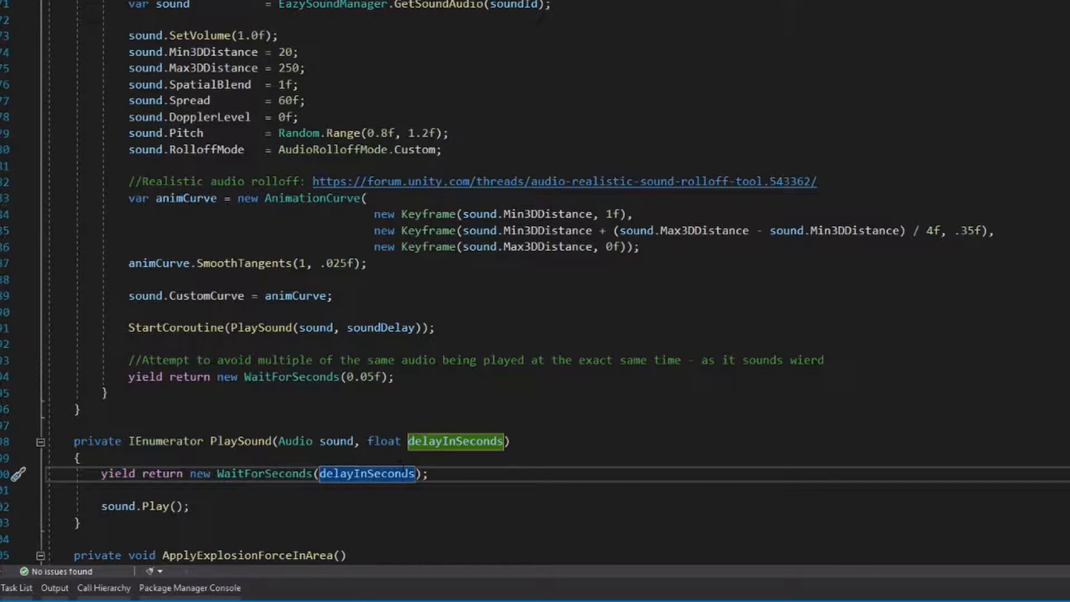
mouse_move(265, 474)
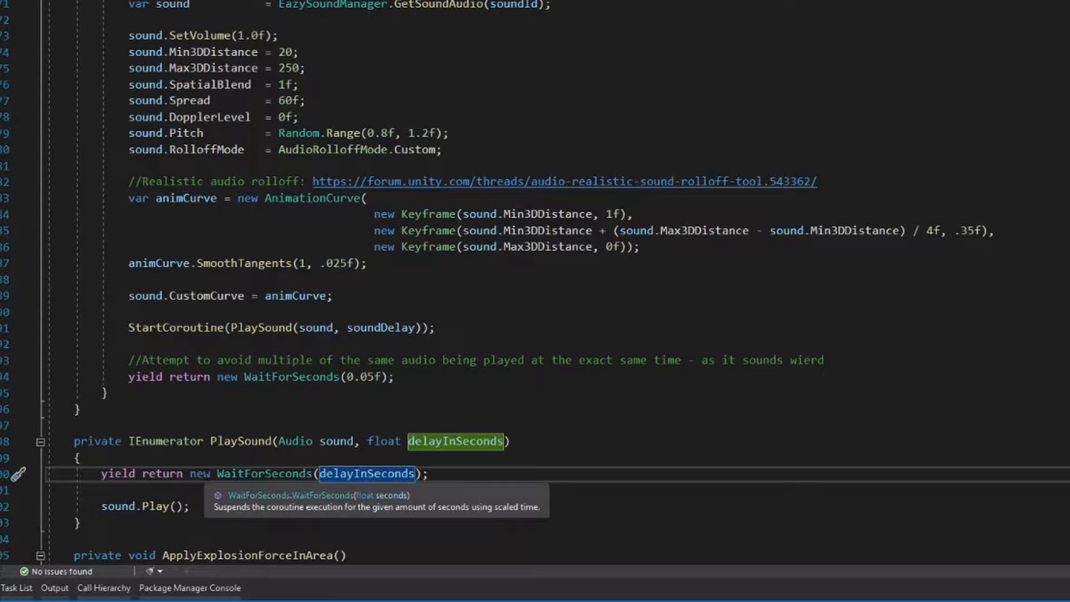
click(366, 474)
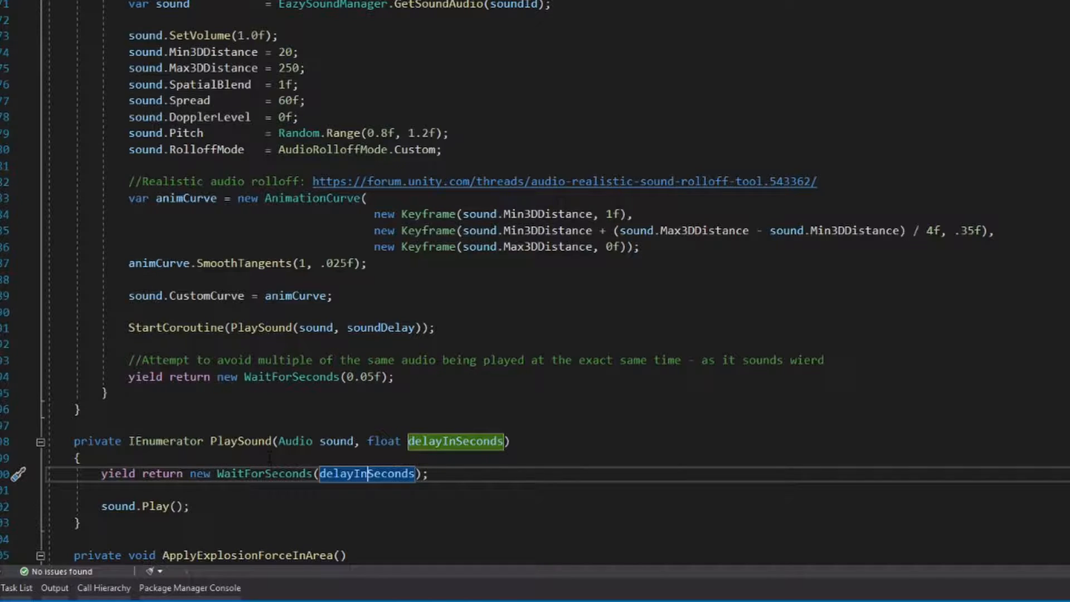
mouse_move(267, 474)
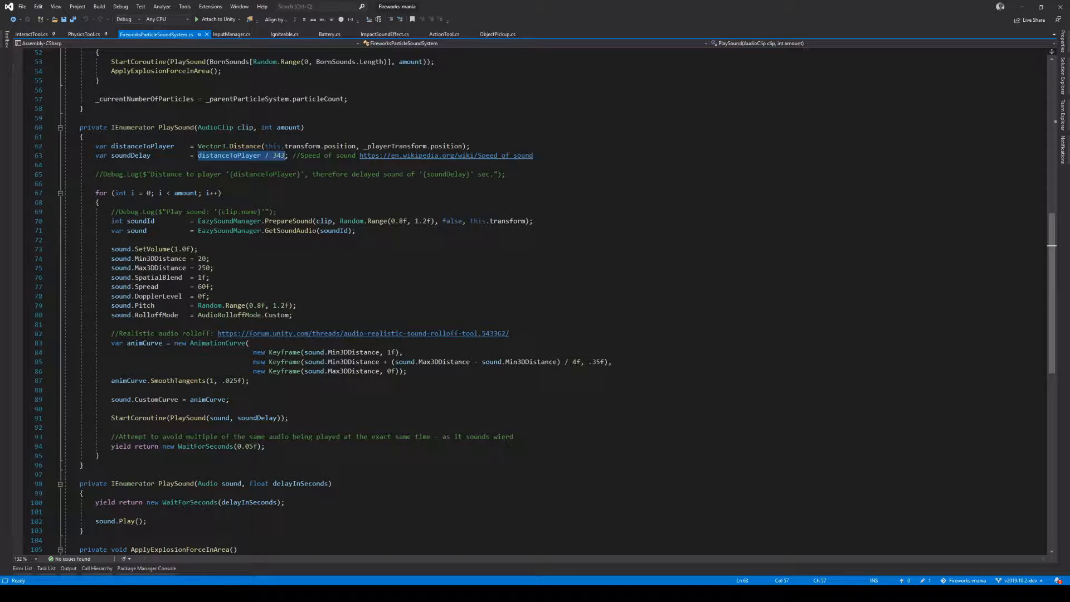
double_click(130, 155)
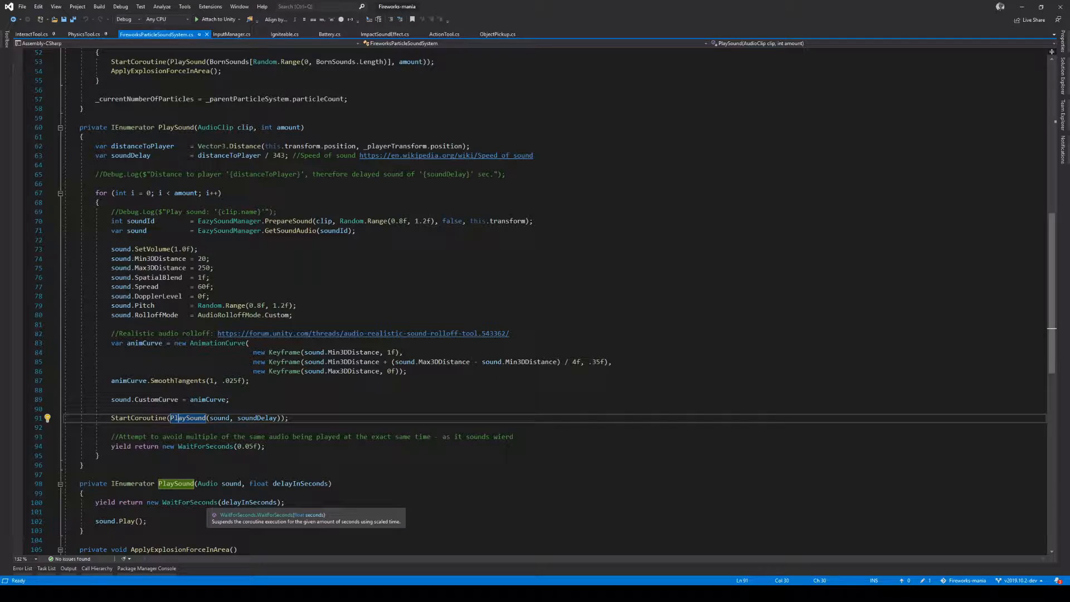
click(144, 521)
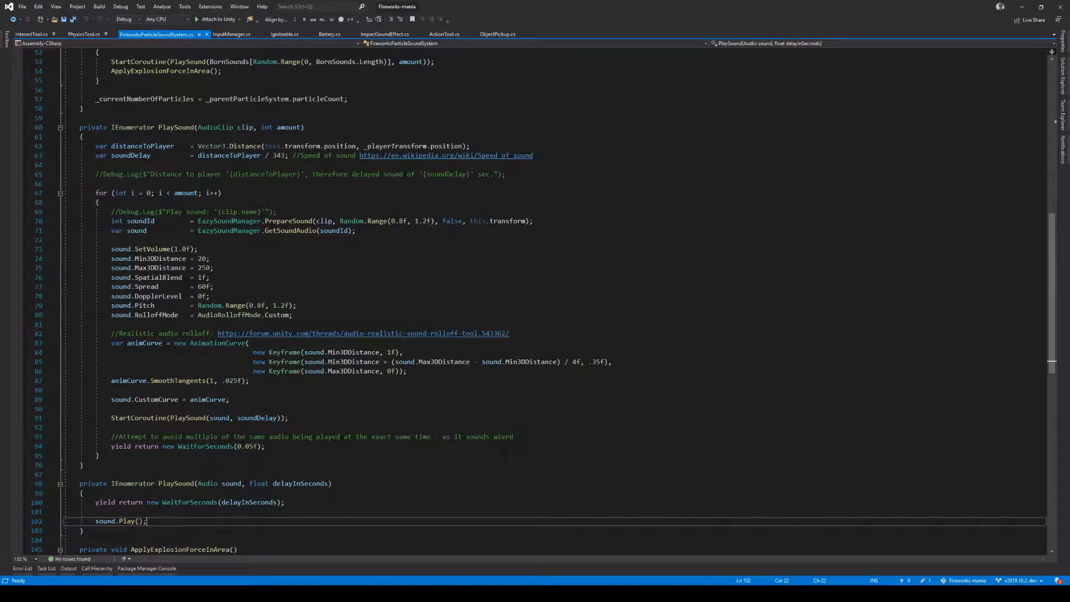